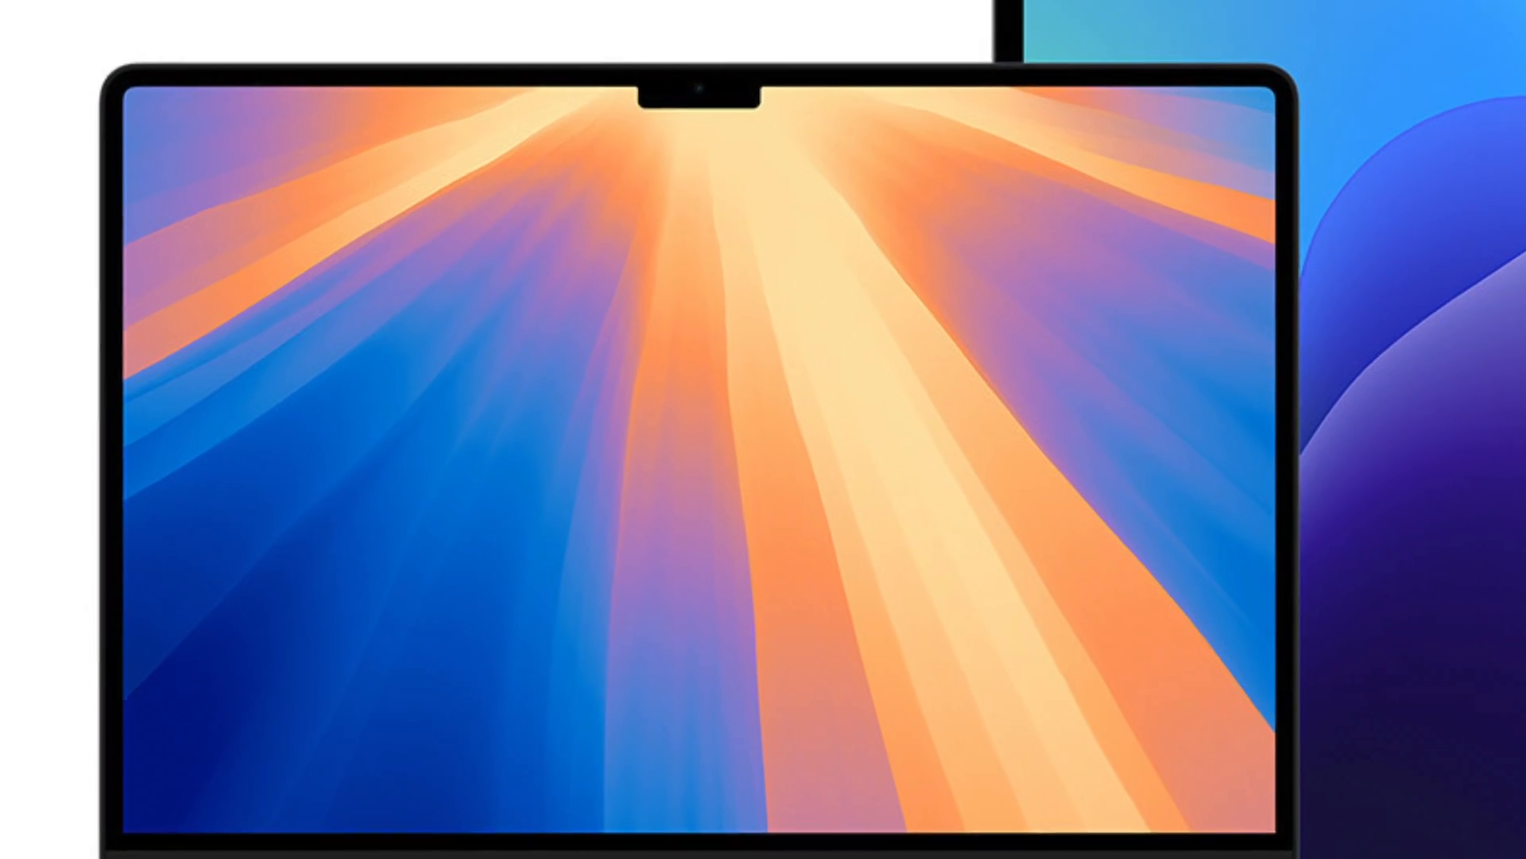
pyautogui.scroll(-3)
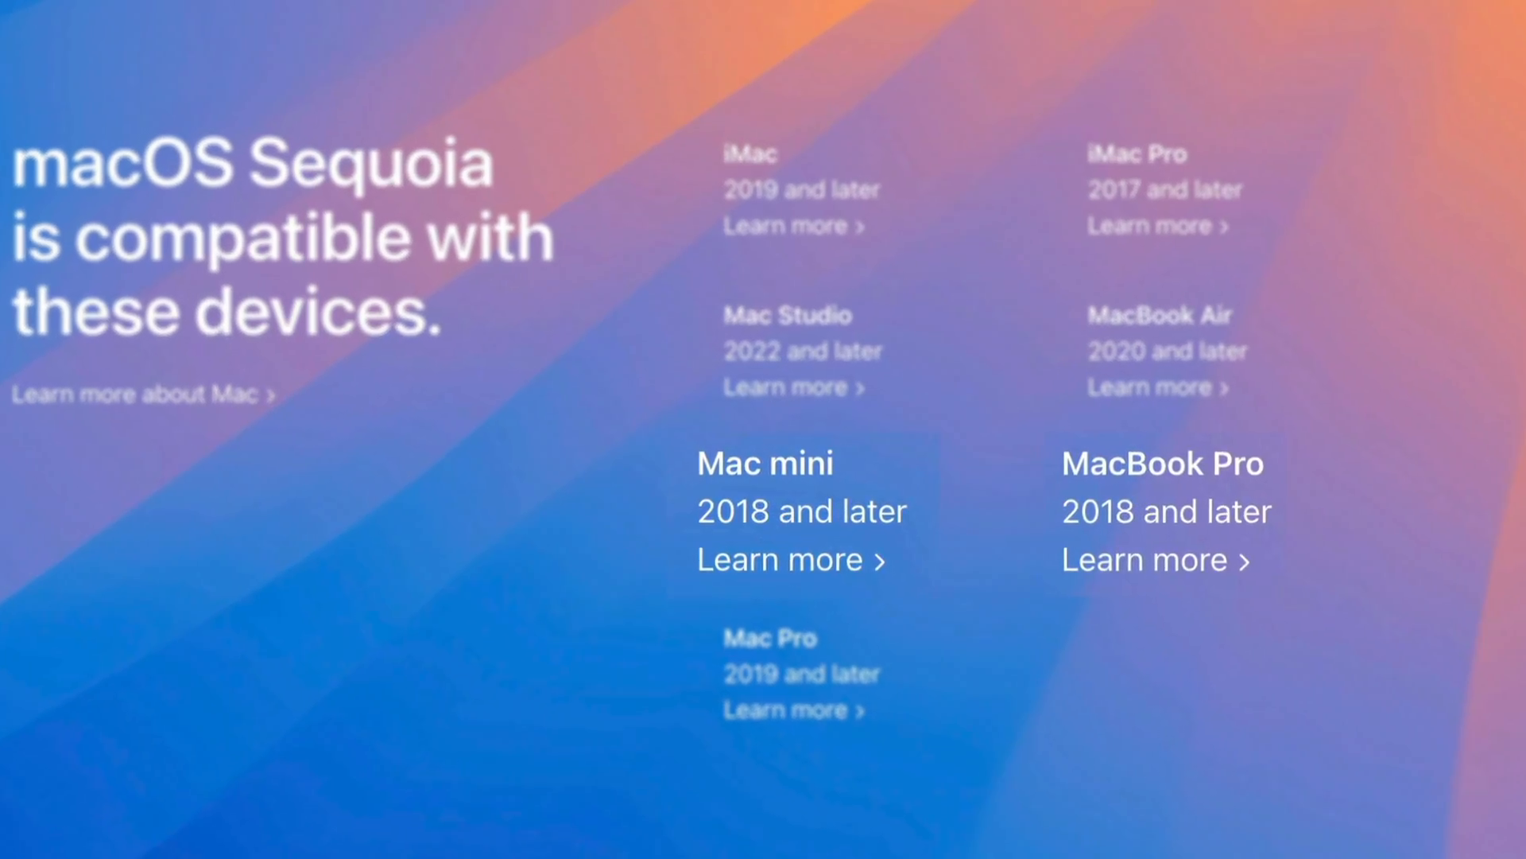